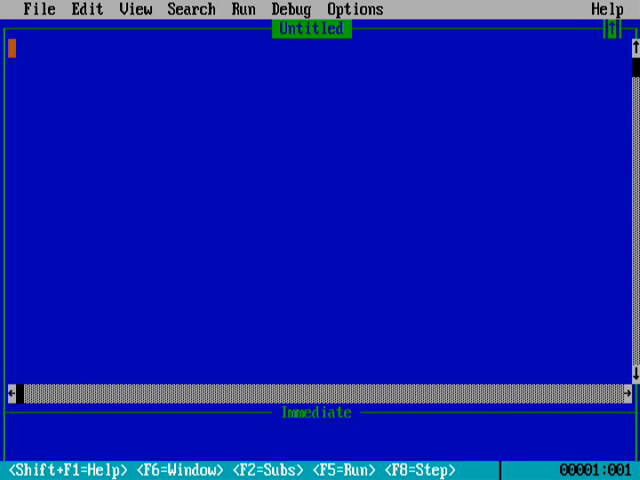
- Enter line 10 CLS to clear the screen
text(0)
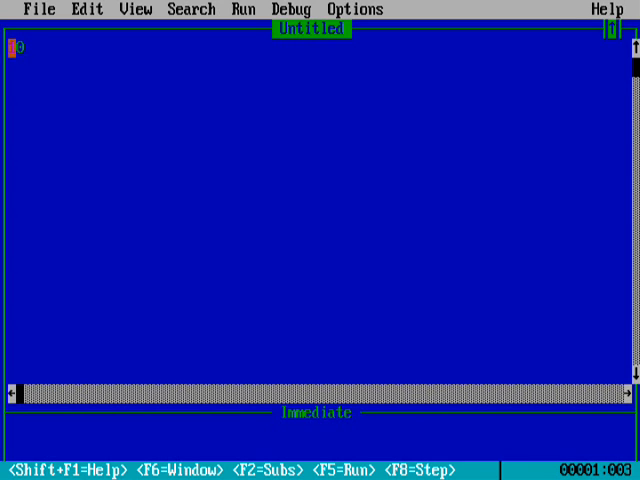
text(cs)
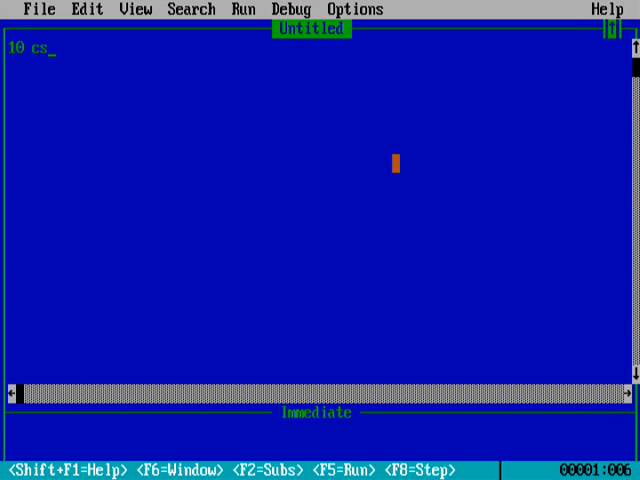
text(s)
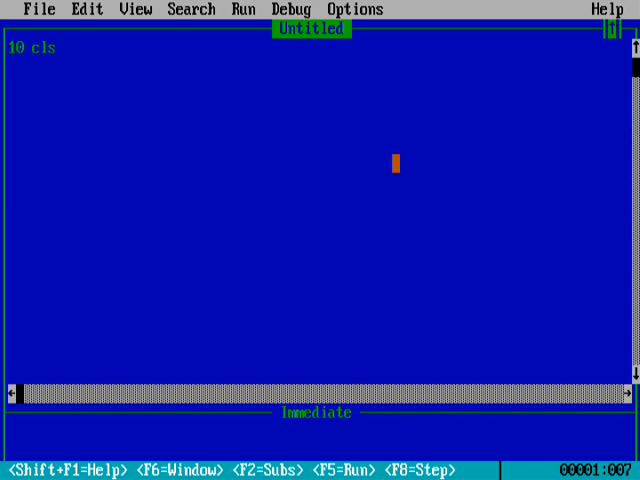
- Add line 20 PRINT "Tell the number of spokes in Ashoka Chakra?"
text(20)
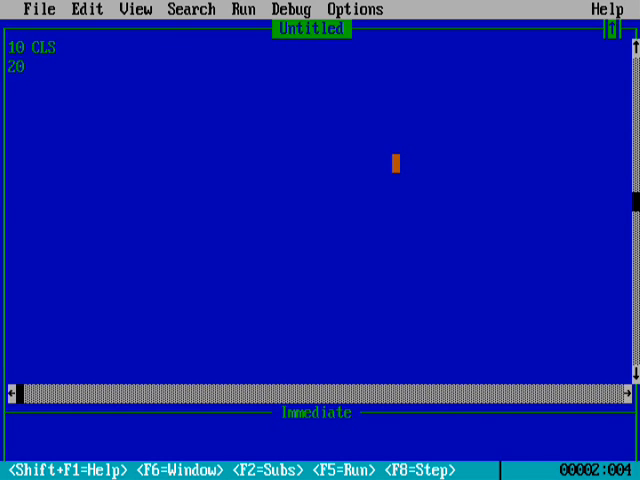
text(print)
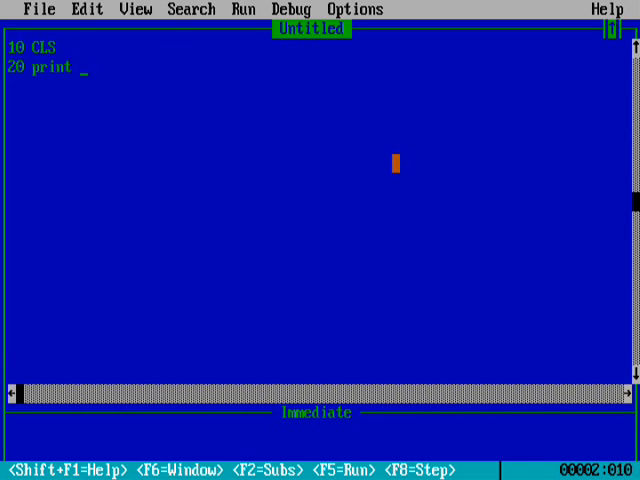
text("")
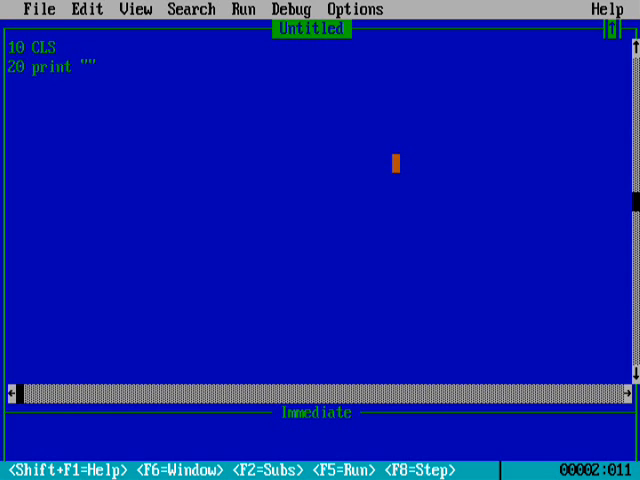
text(Tell t)
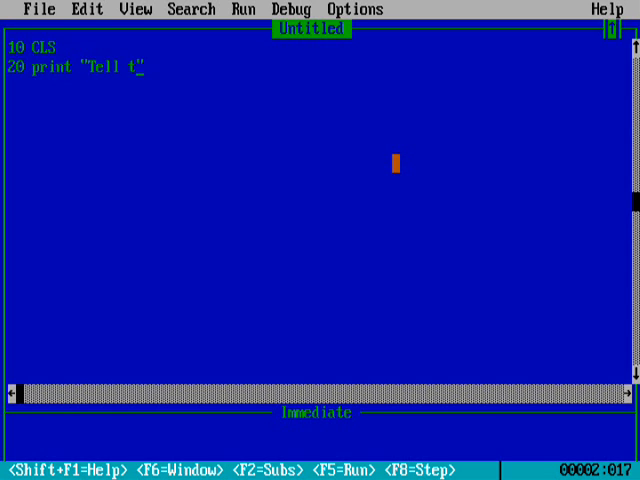
text(he nUmb")
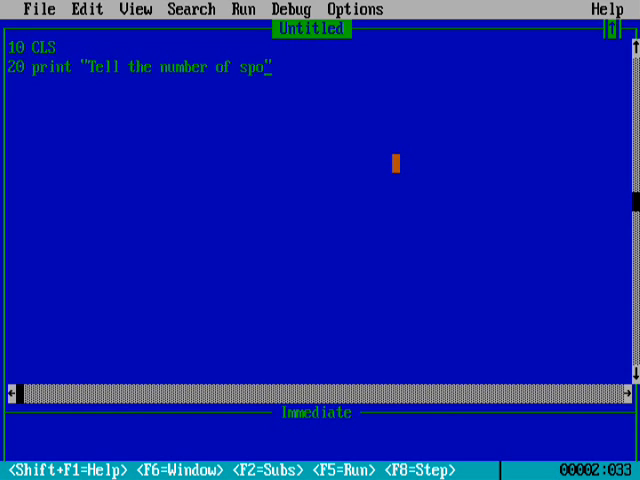
text(kes in Asho)
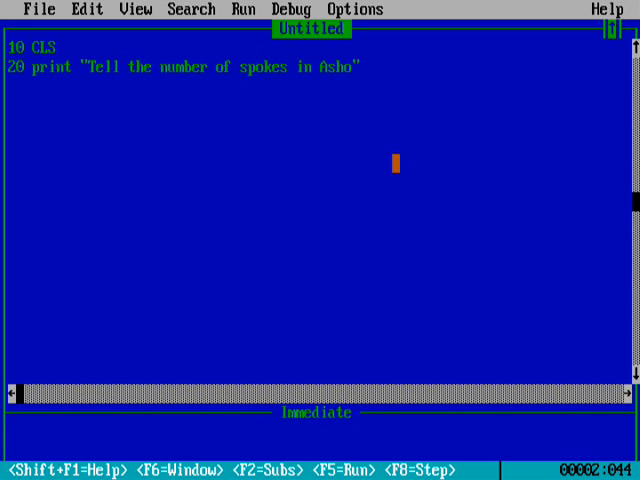
text(ka C")
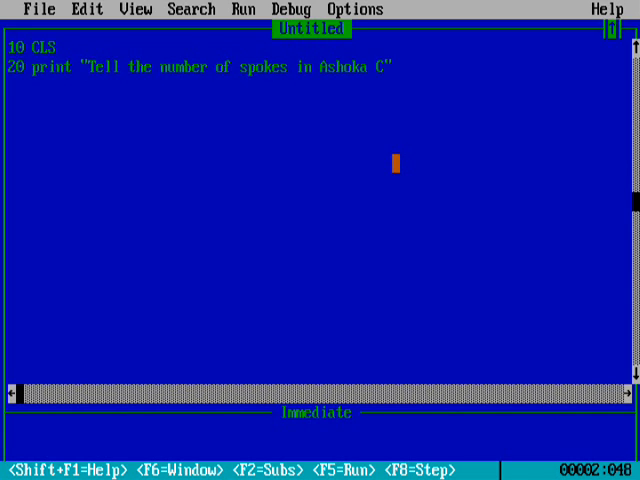
text(hakra)
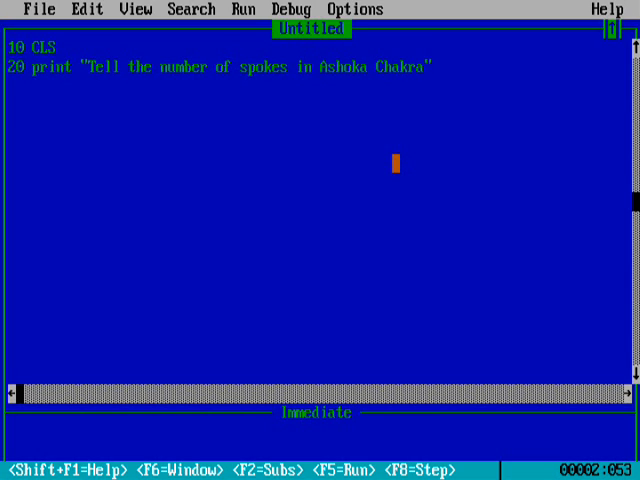
text(?"; "")
text(30 i)
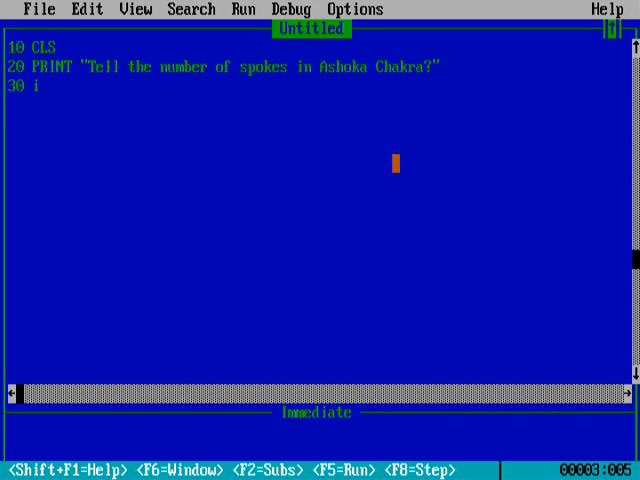
- Write line 30 as INPUT "Enter your answer", a
text(nput)
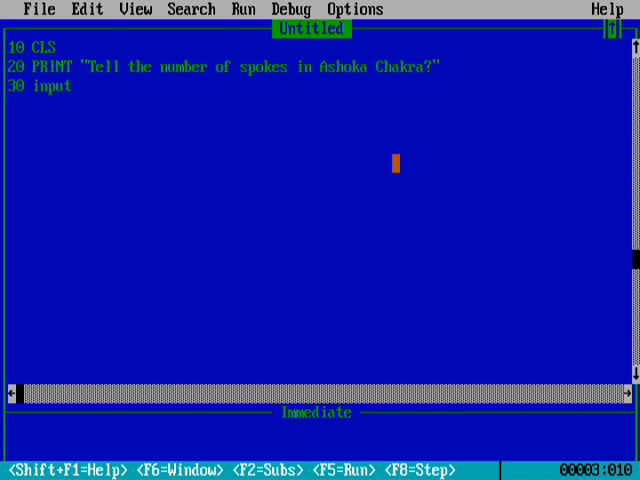
text("Ente)
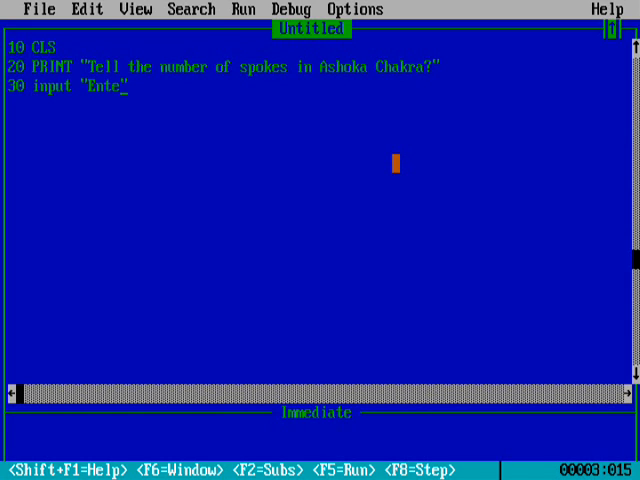
text(r t")
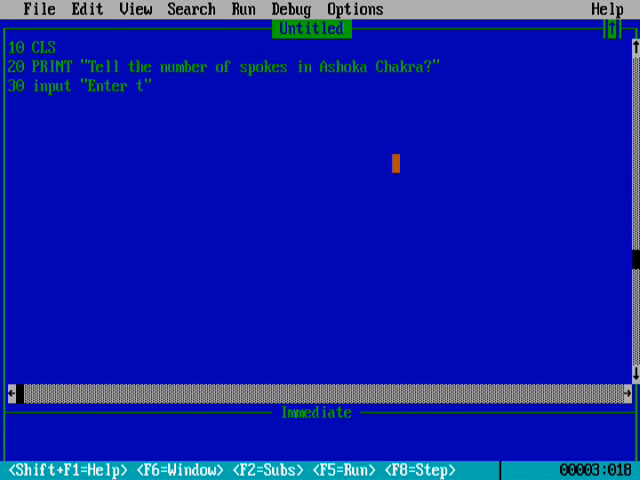
text(your)
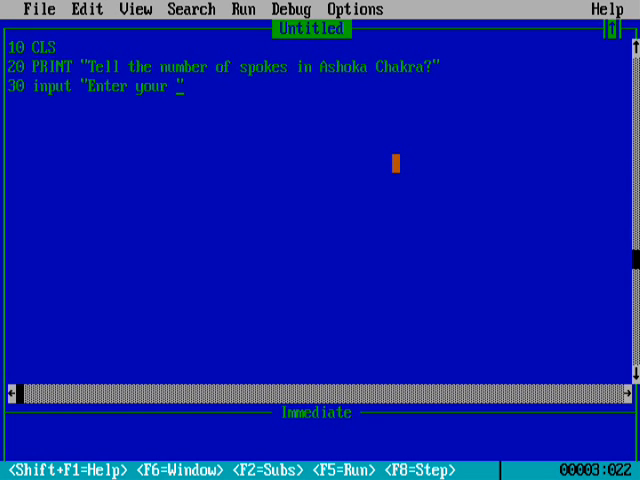
text(an)
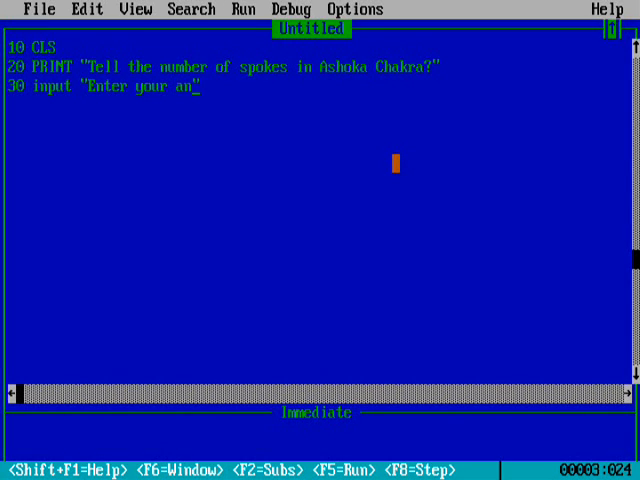
text(swer", a)
text(40)
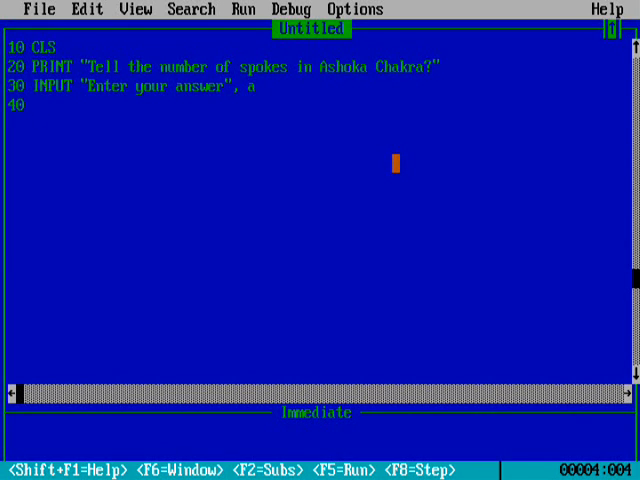
- Start line 40 with IF a = 24 THEN PRINT "Well Done! Your answer is correct"
text(if)
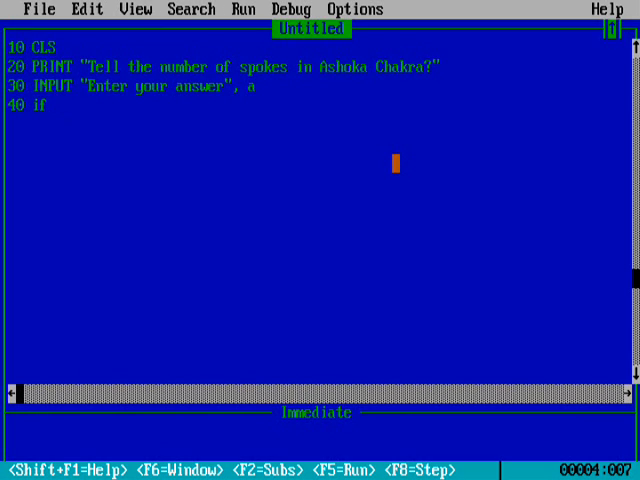
text(a)
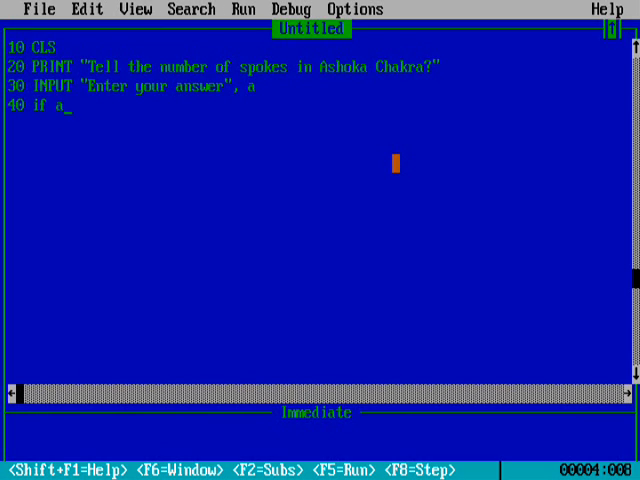
text(=)
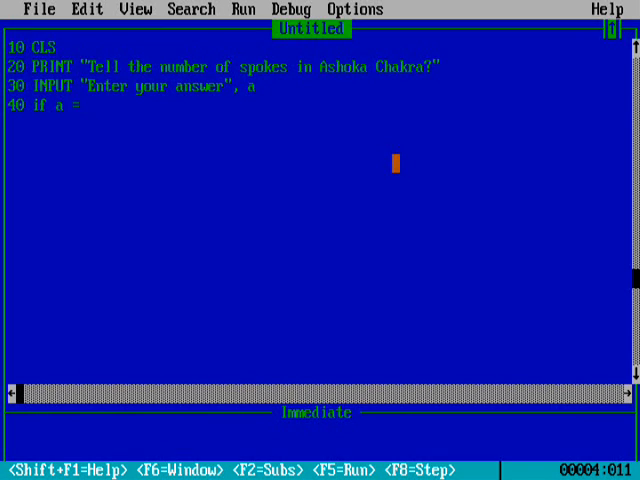
text(24)
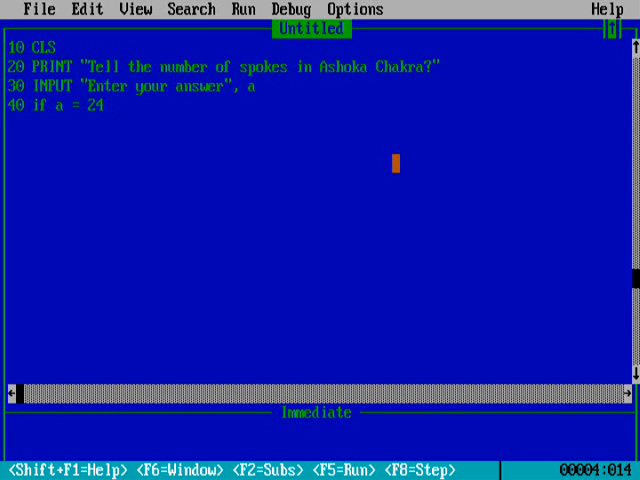
text(then print "")
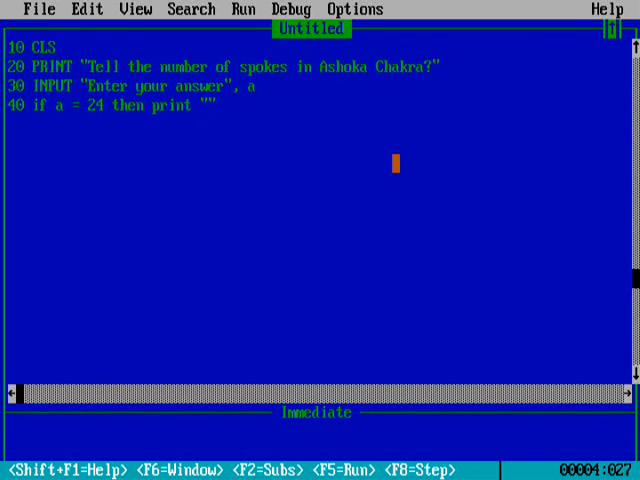
text(Well)
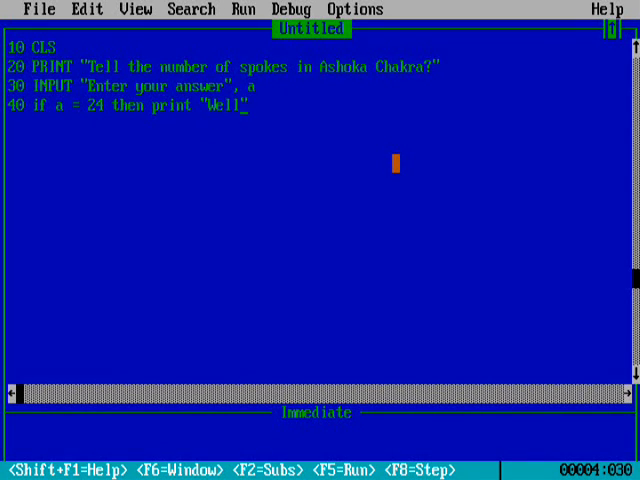
text(D)
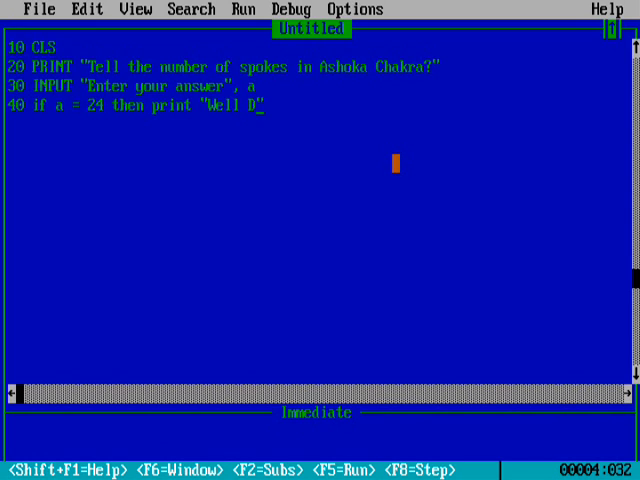
text(one!")
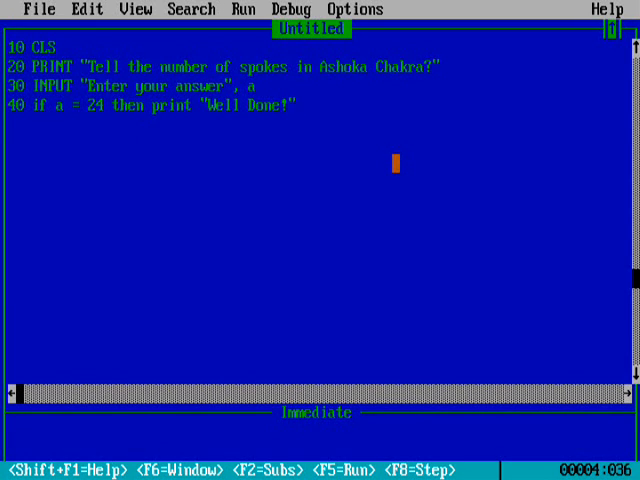
text(your)
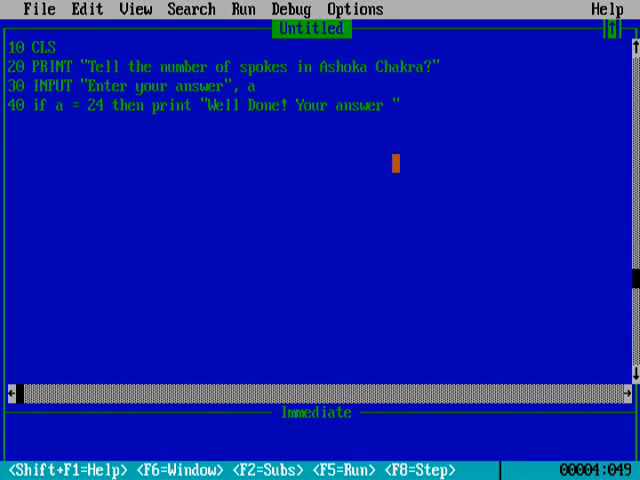
text(is correct)
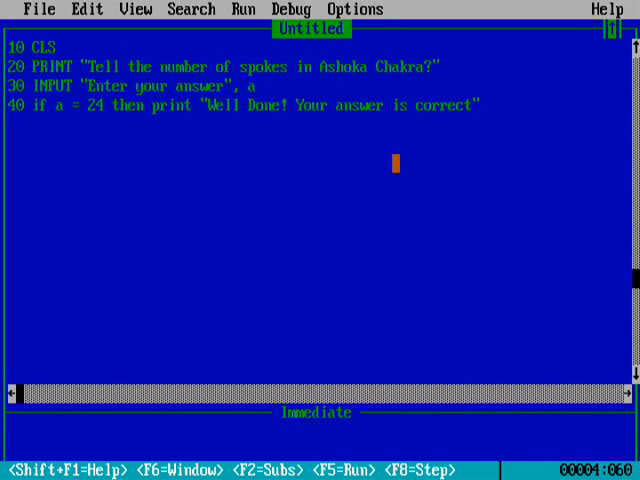
- Complete line 40 with ELSE PRINT "Wrong"
text(else)
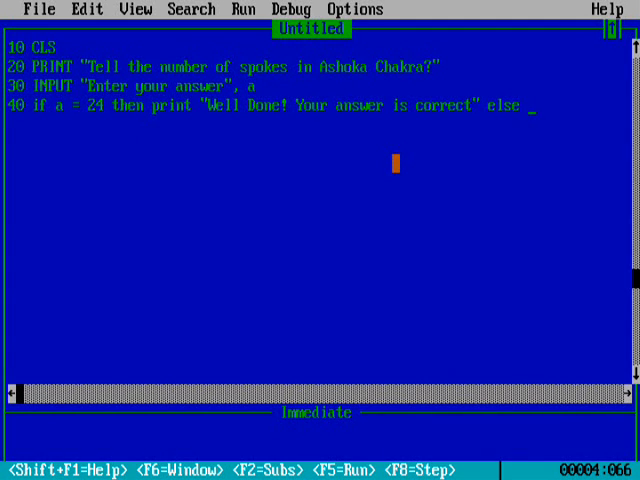
text(print)
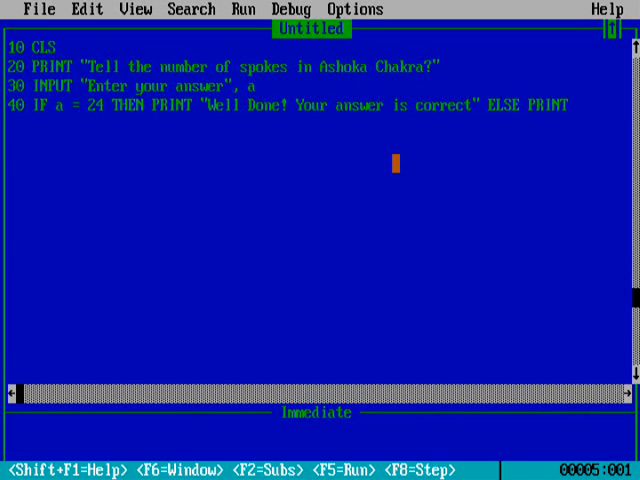
text(")
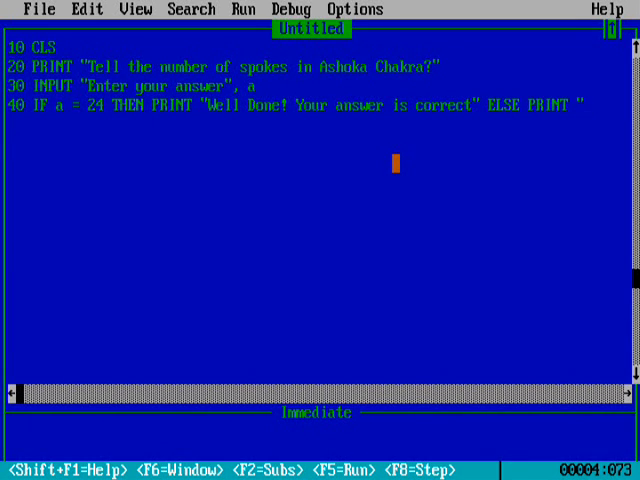
text(" ")
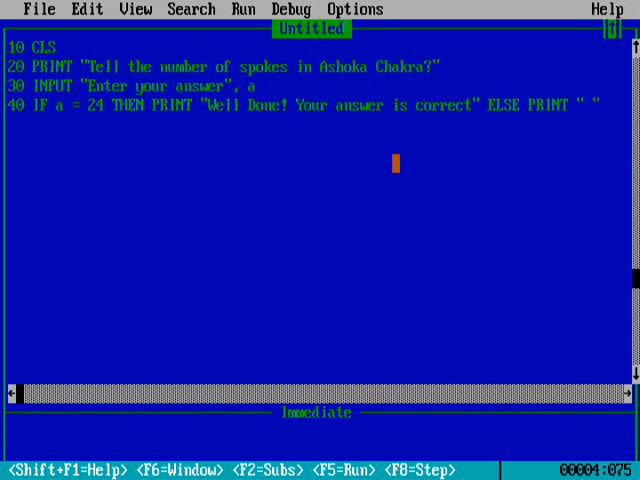
text(_)
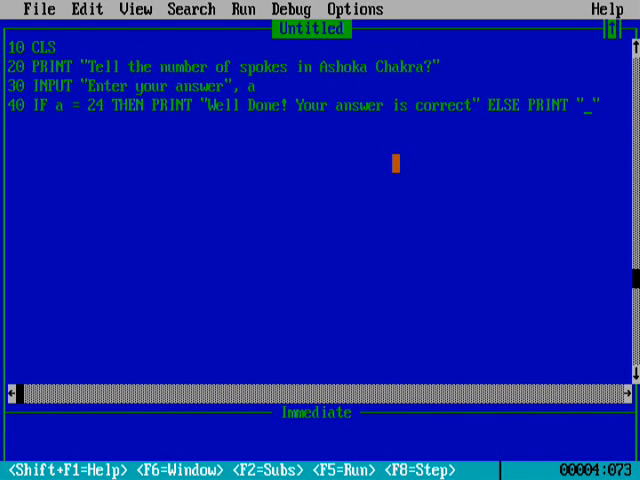
text(Wrong)
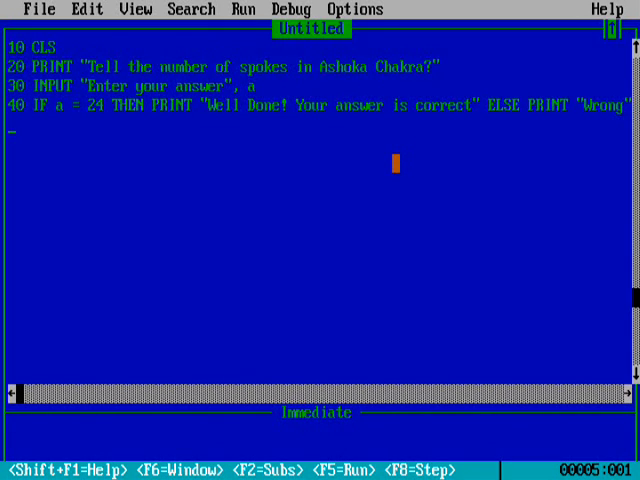
- Add line 50 PRINT and line 60 PRINT "Do you want to try it again"
text(50)
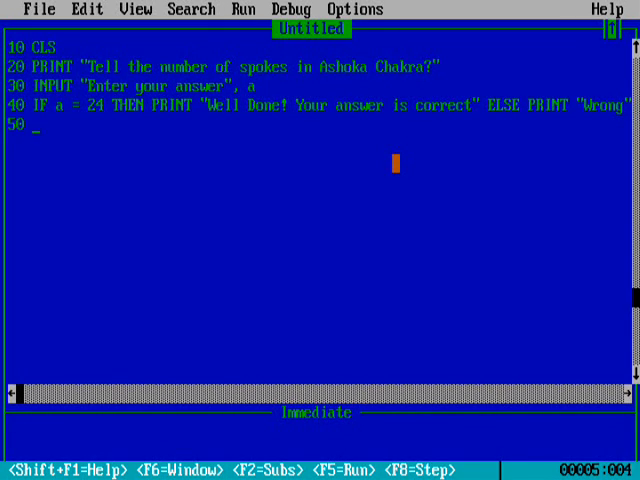
text(PRINT)
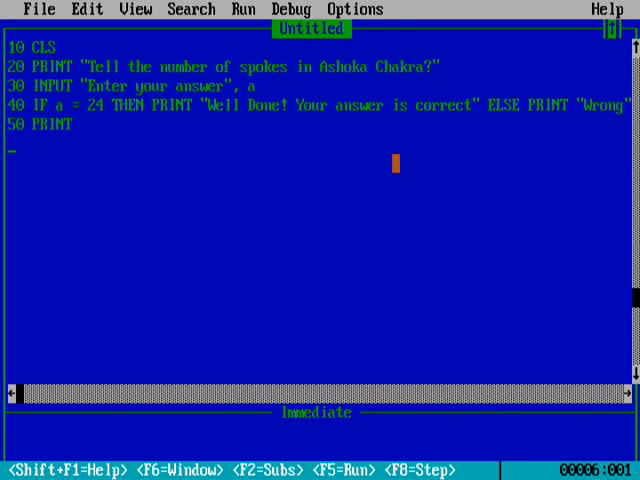
text(60)
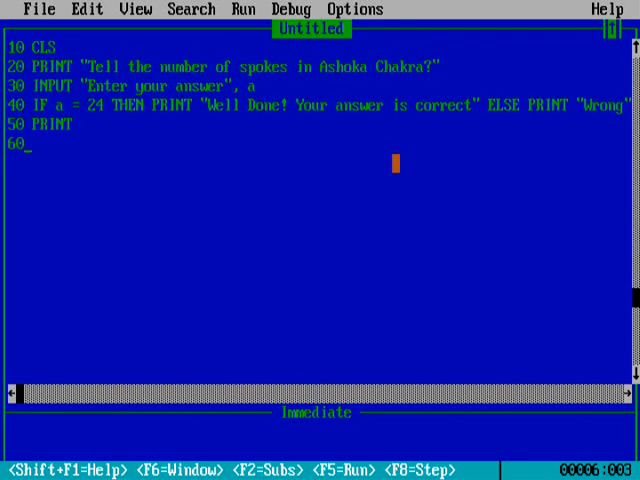
text(pri)
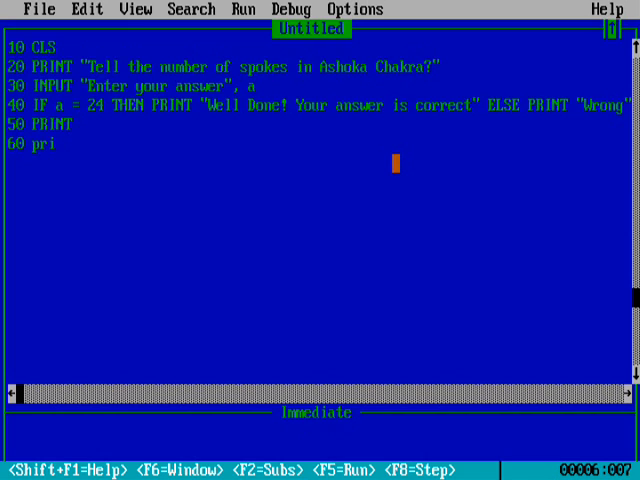
text(nt)
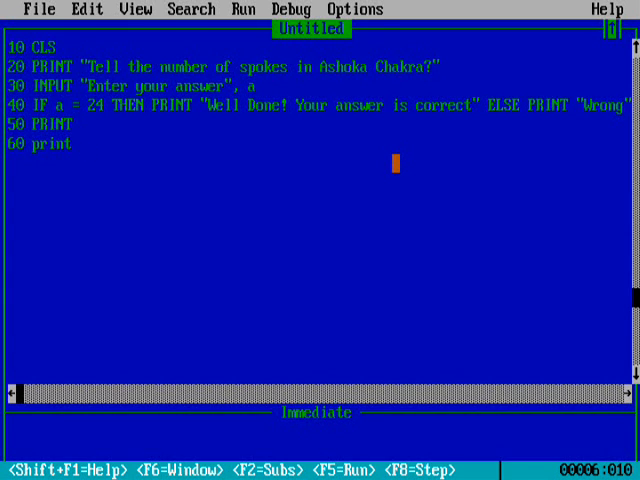
text("")
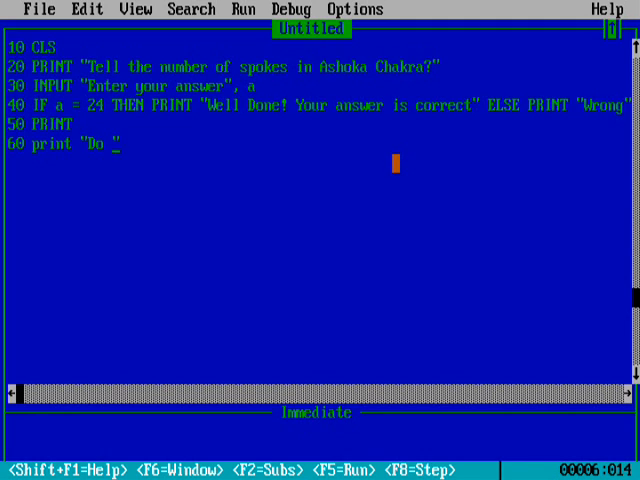
text(you want to t)
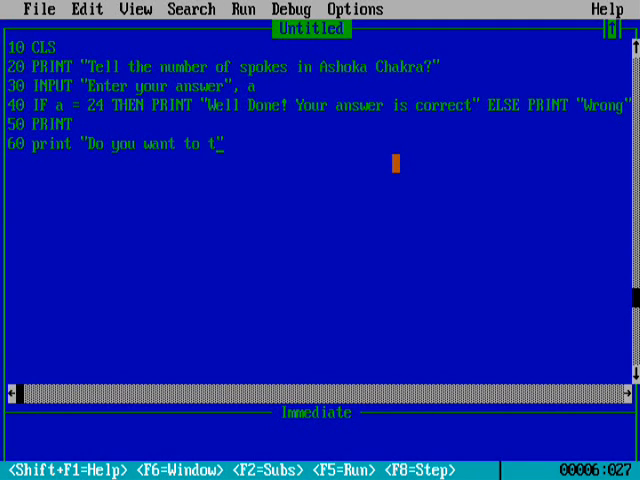
text(ry it ")
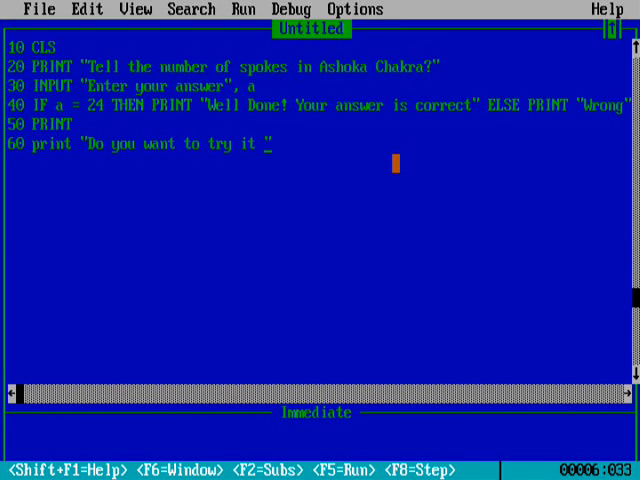
text(a)
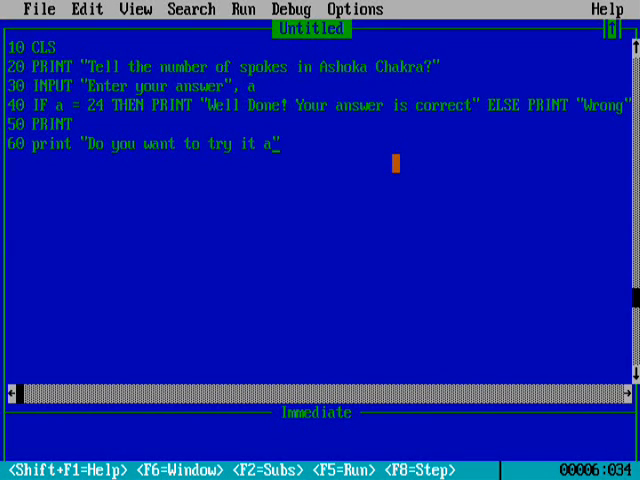
text(gain")
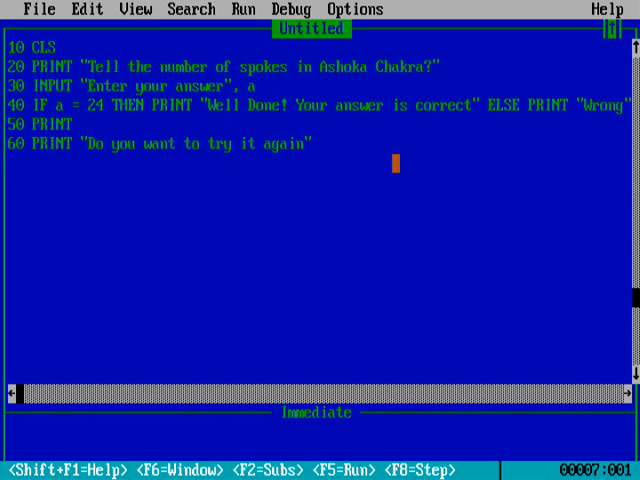
- Write line 70 as INPUT "Enter your choice Y/N:"; c$
text(70)
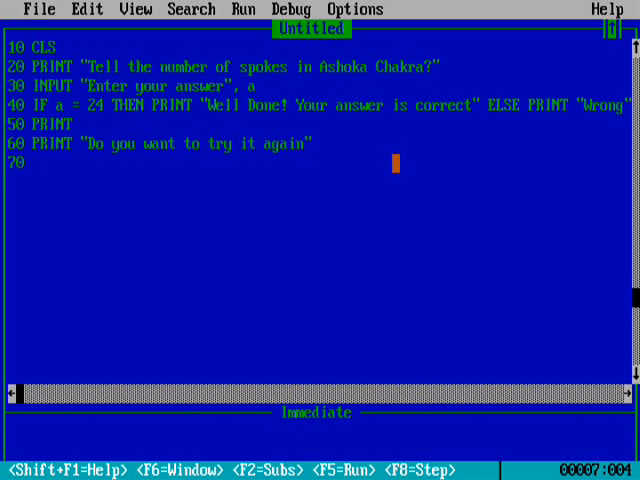
text(input)
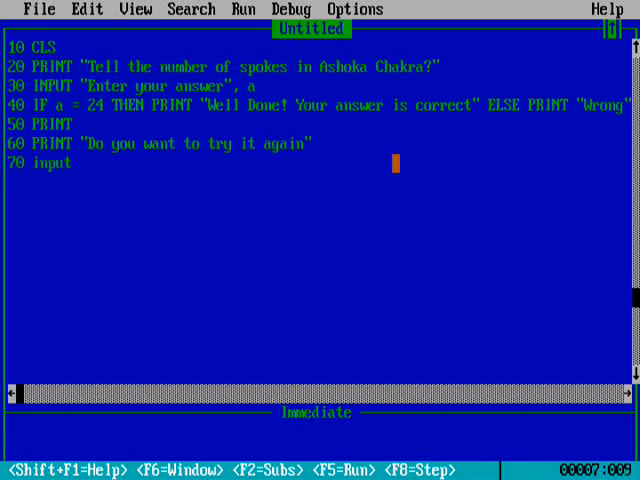
text("")
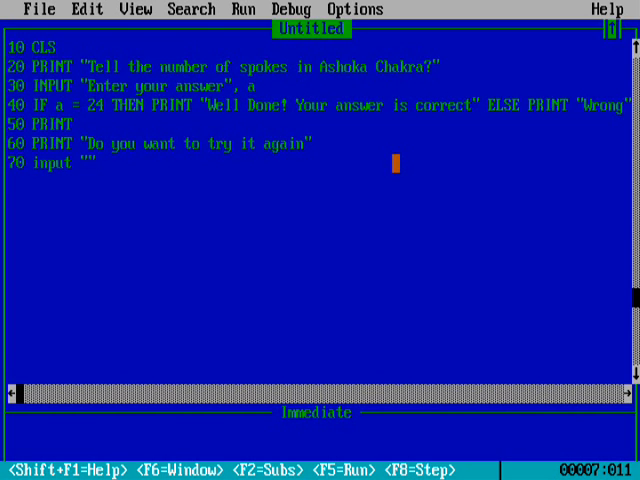
text(Enter)
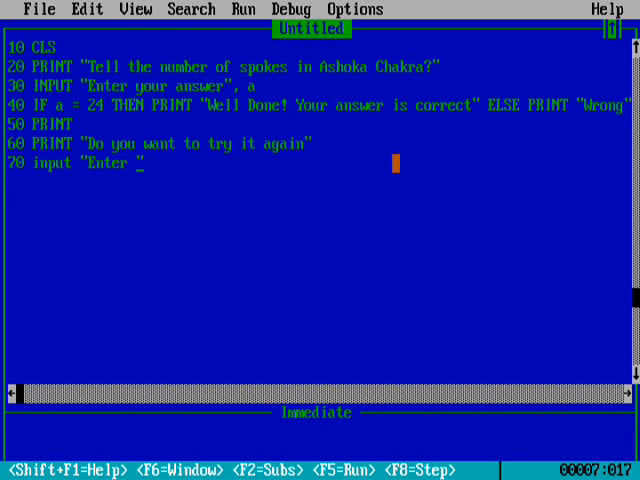
text(your choice)
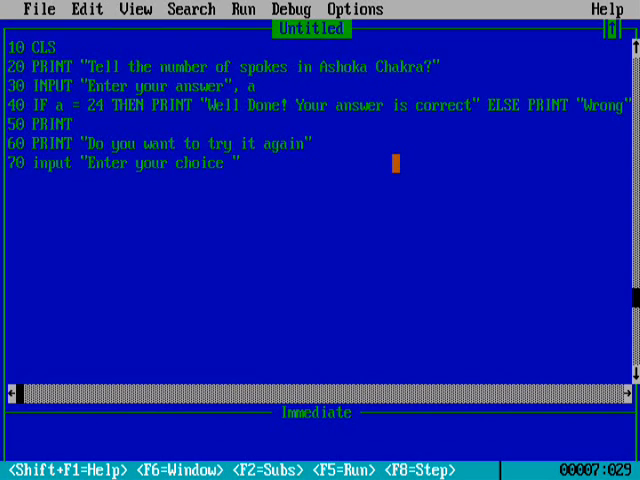
text(Y)
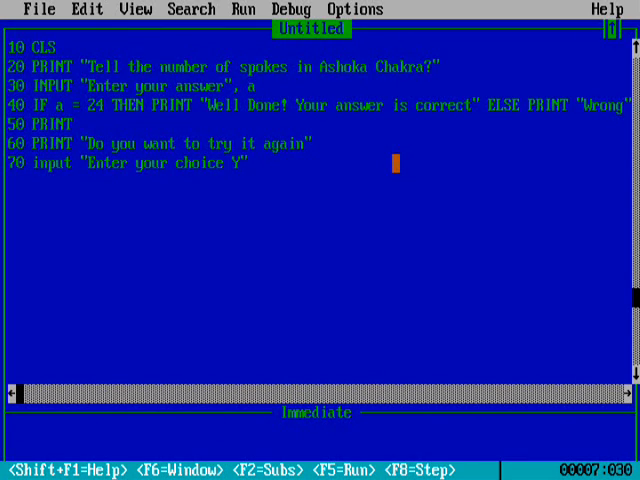
text(/N)
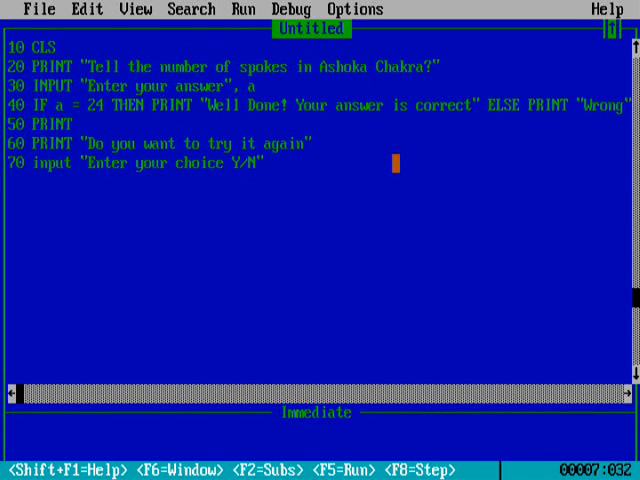
text(:")
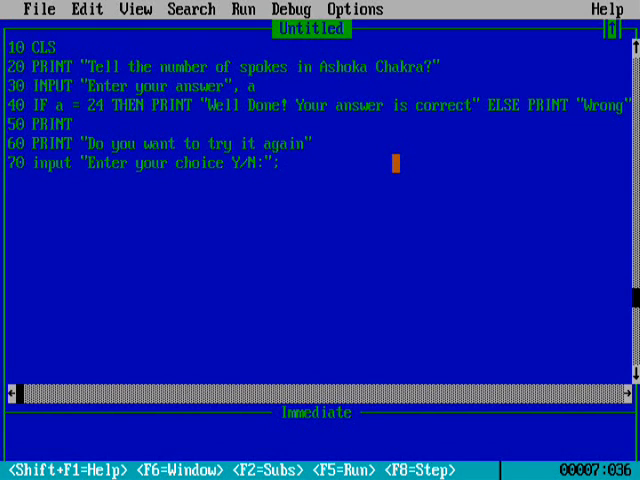
text(c$)
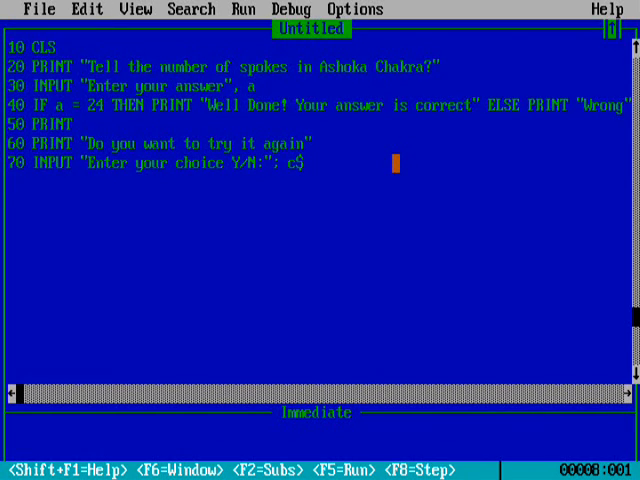
- Add line 80 IF c$ = "Y" THEN GOTO 20 ELSE 90, and line 90 END
text(80)
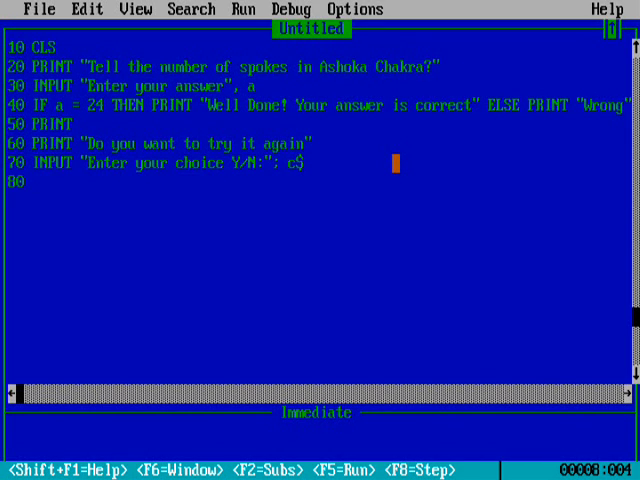
text(if)
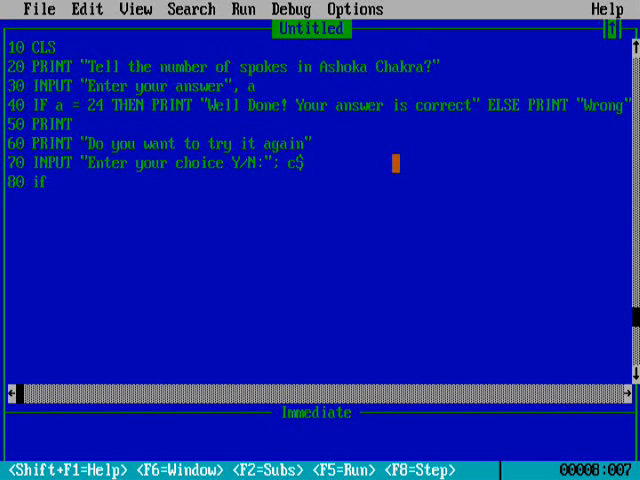
text(c$)
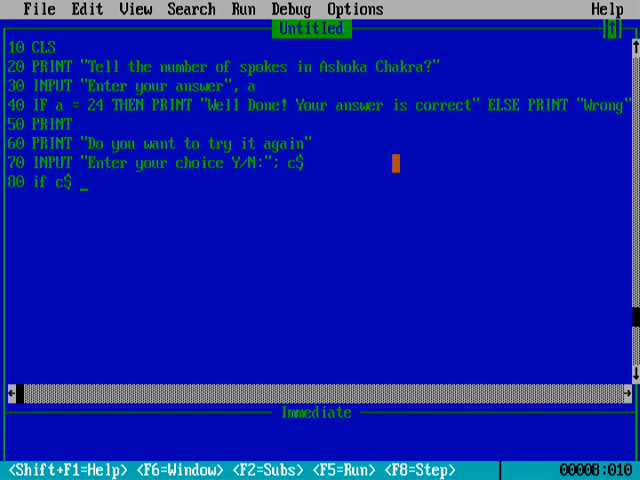
text(= "")
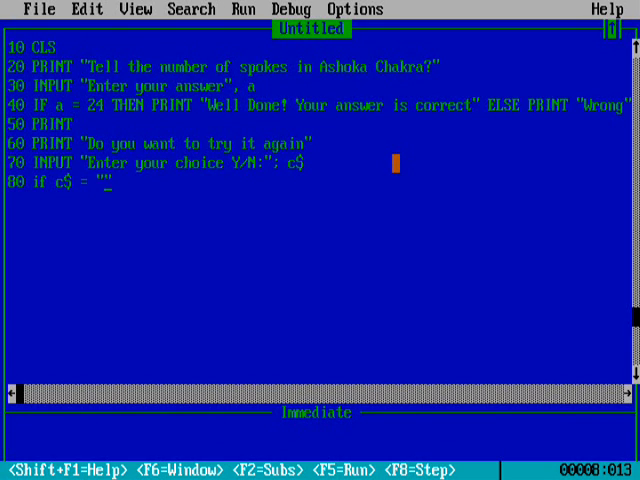
text(Y)
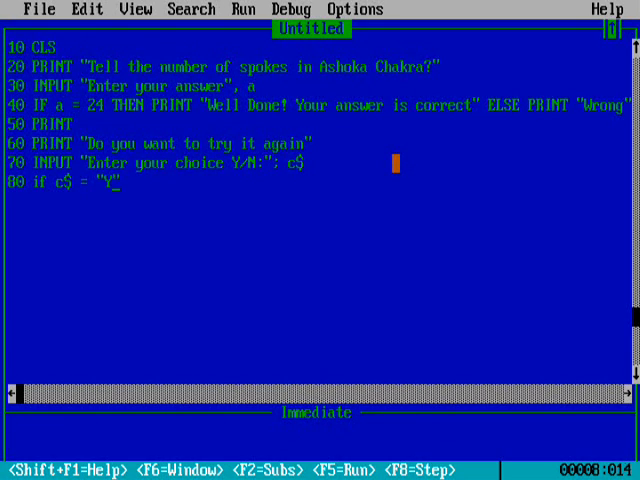
text(then goto)
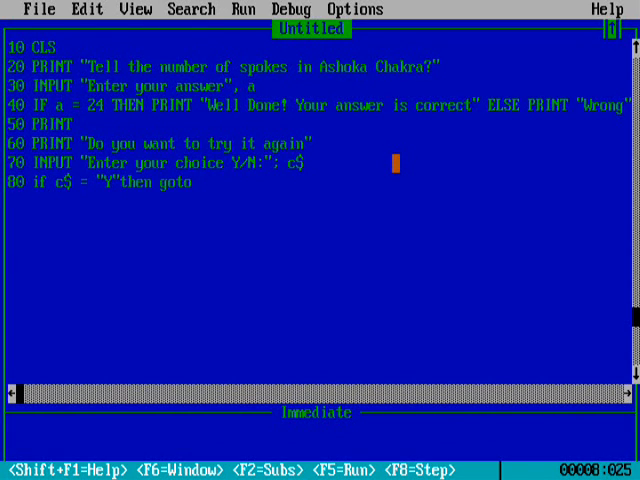
text(20 else)
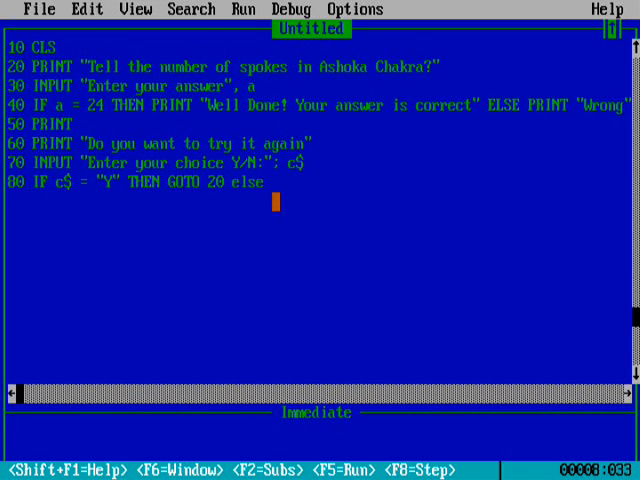
text(90)
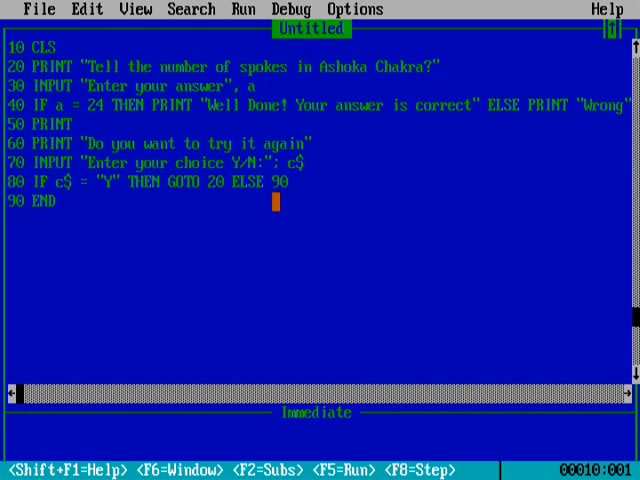
key(enter)
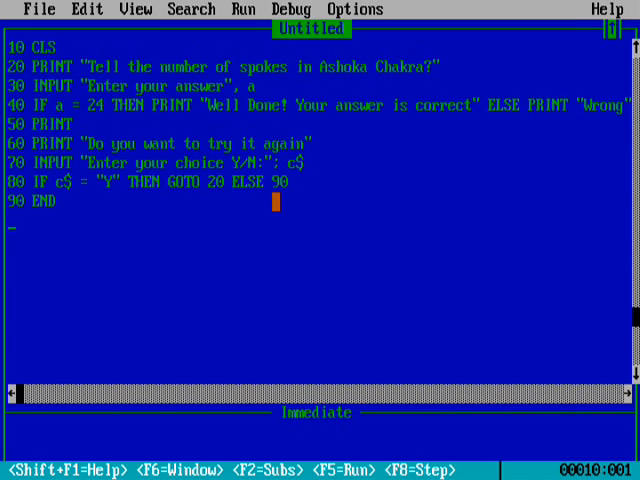
- Run the quiz, answer wrongly, choose Y to retry, and enter a new answer
key(F5)
text(20)
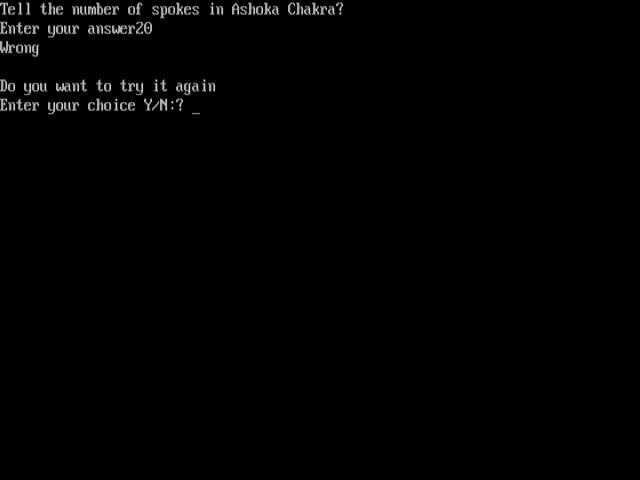
text(Y)
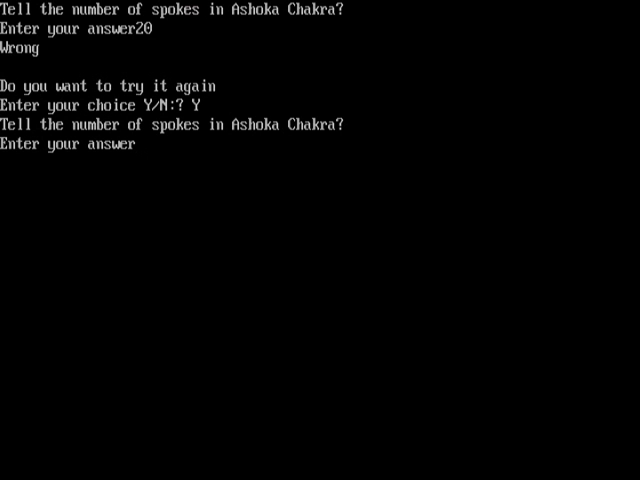
text(04)
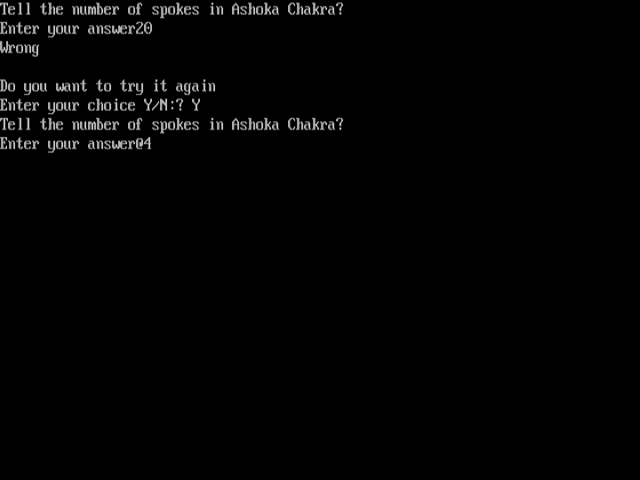
text(3)
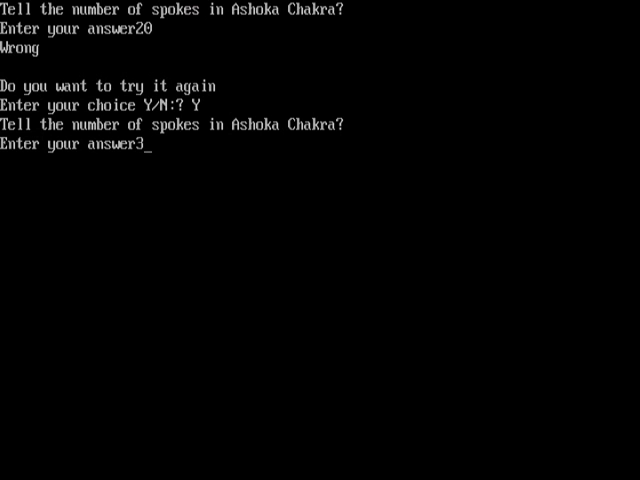